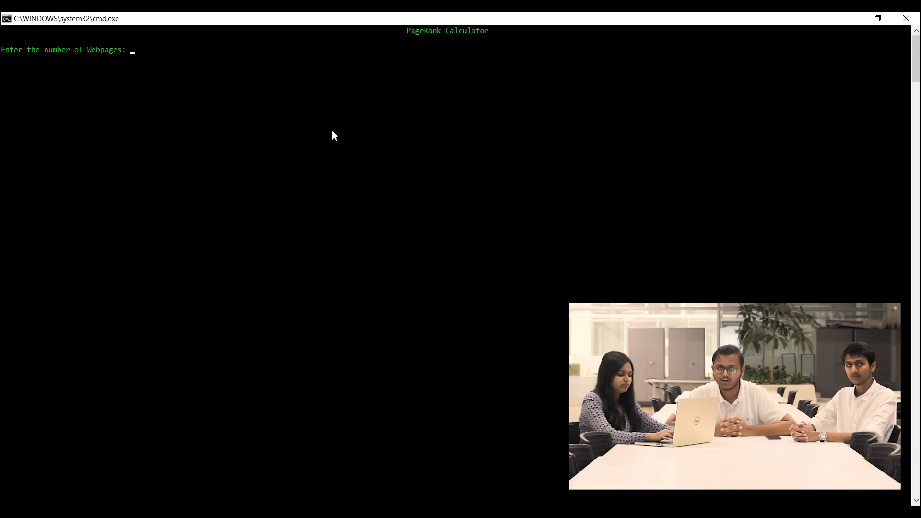
Enter 3 webpages and 10 iterations, keeping the default 0.85 damping factor.
type("3")
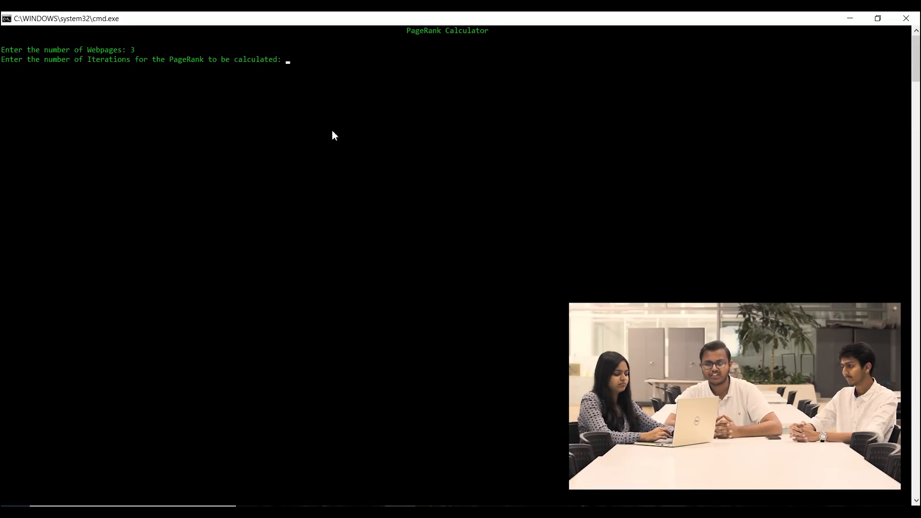
type("1")
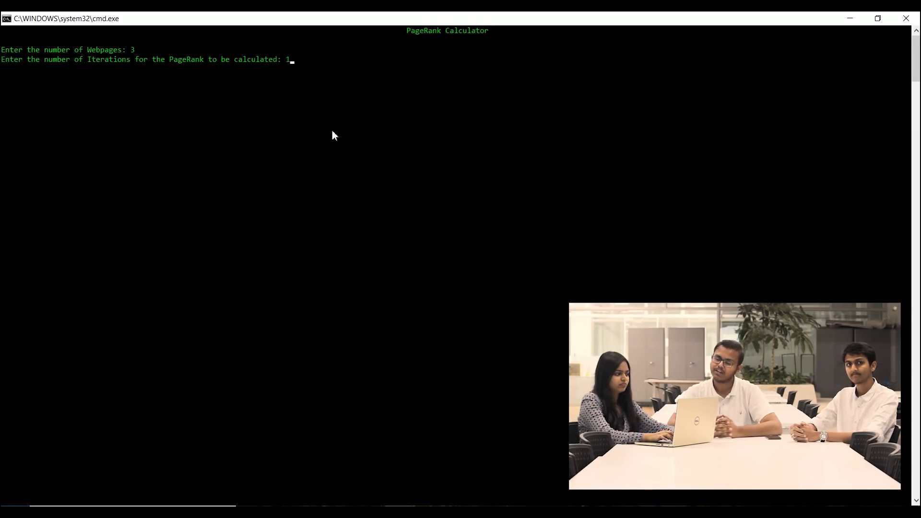
type("0")
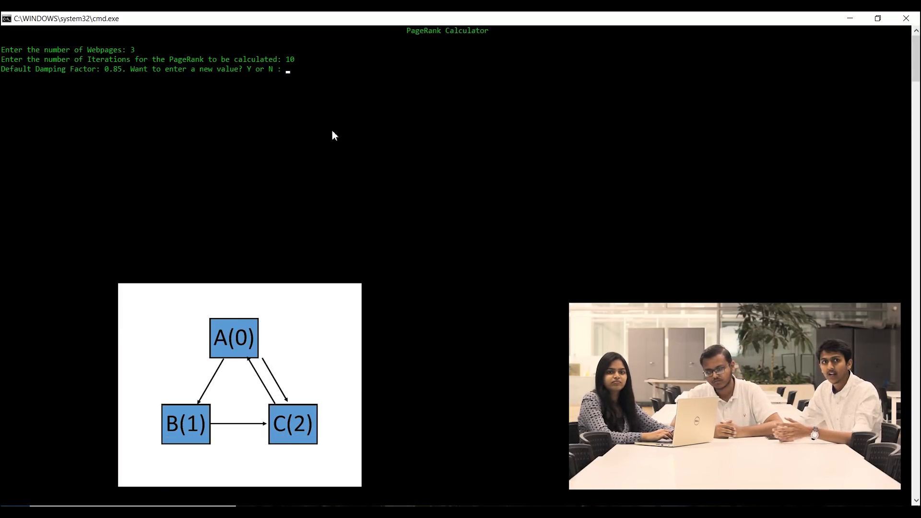
type("N")
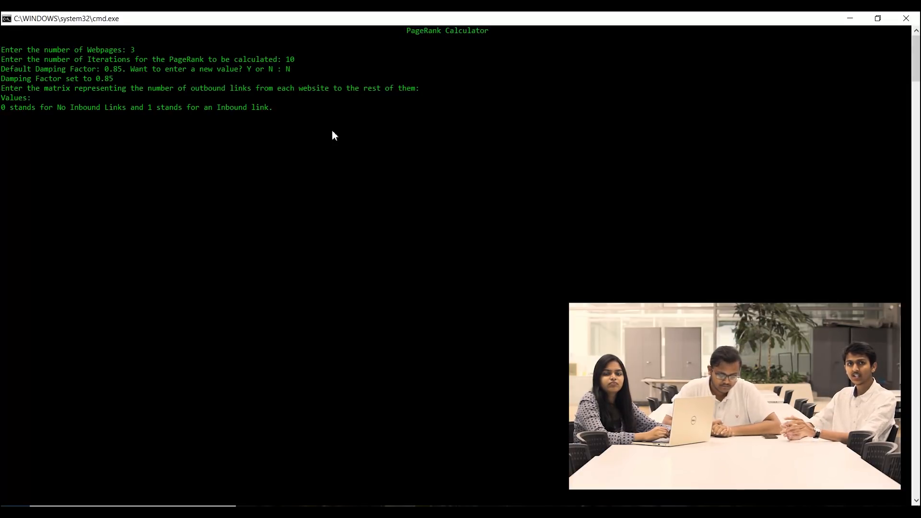
Enter the outbound link matrix rows 0 0 1 and 1 0 0 for the pages.
type("0 0")
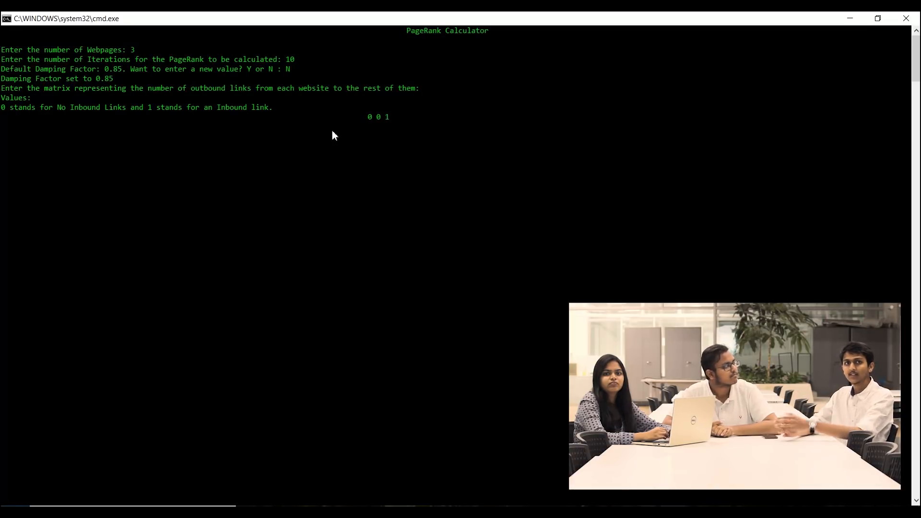
type("1 0")
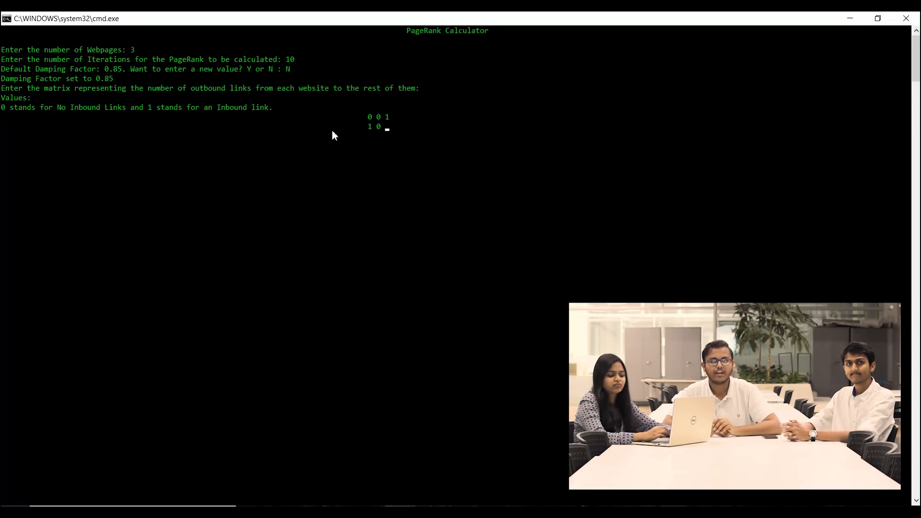
type("0")
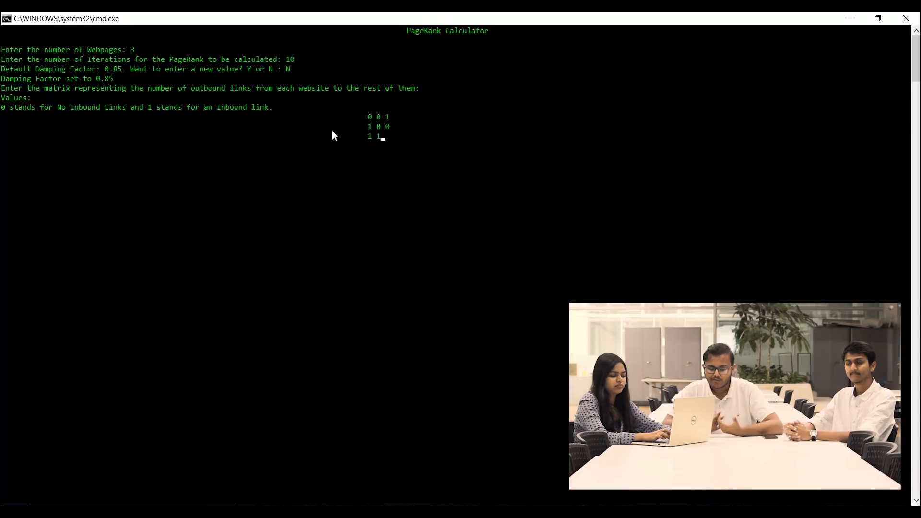
type("0")
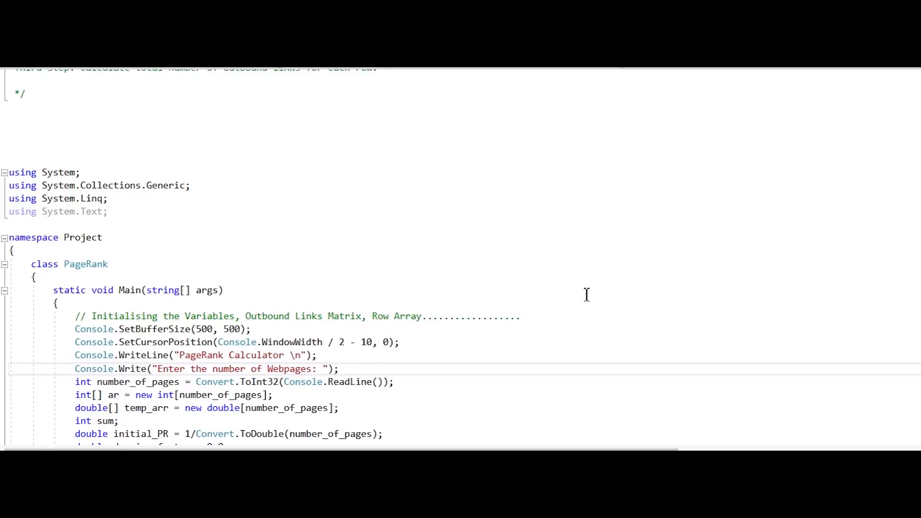
scroll("down", 3)
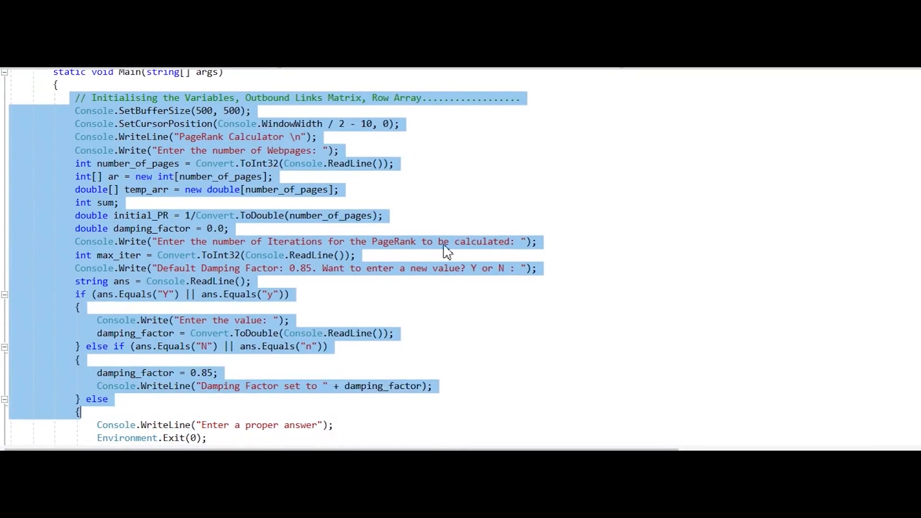
left_click(440, 255)
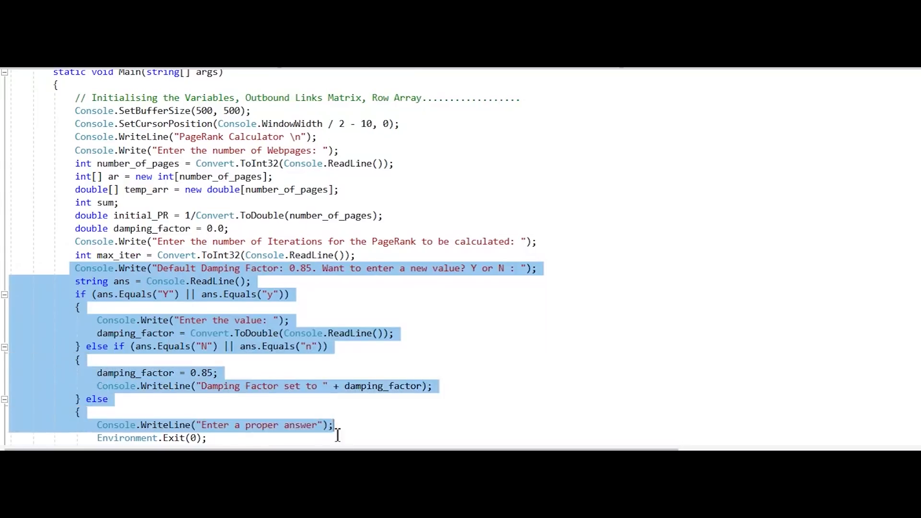
scroll("down", 3)
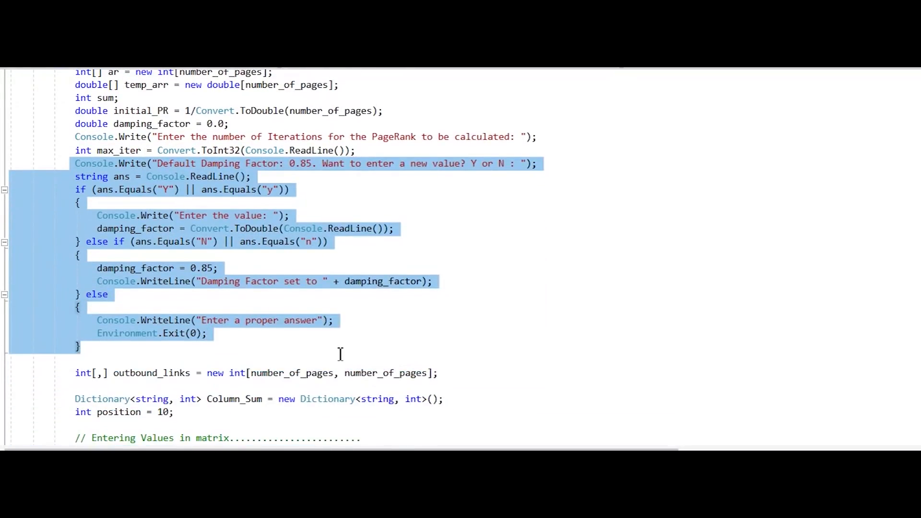
scroll("down", 3)
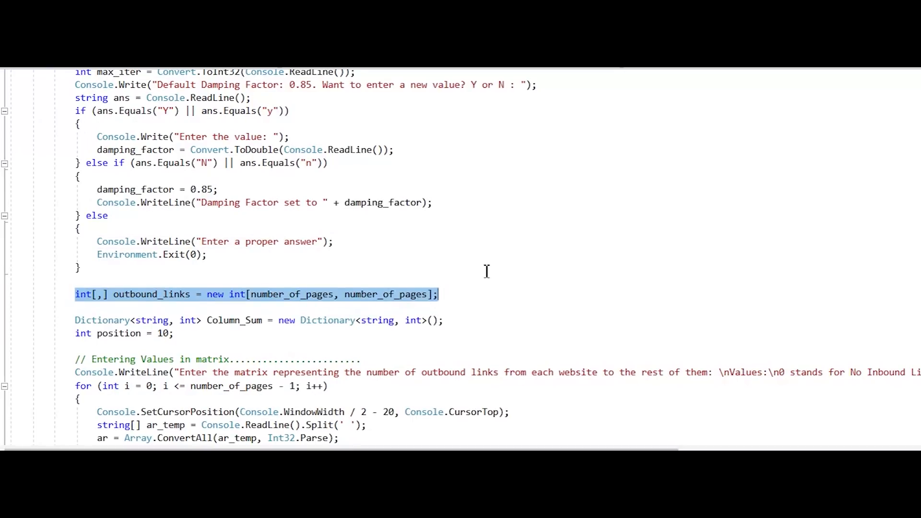
scroll("down", 3)
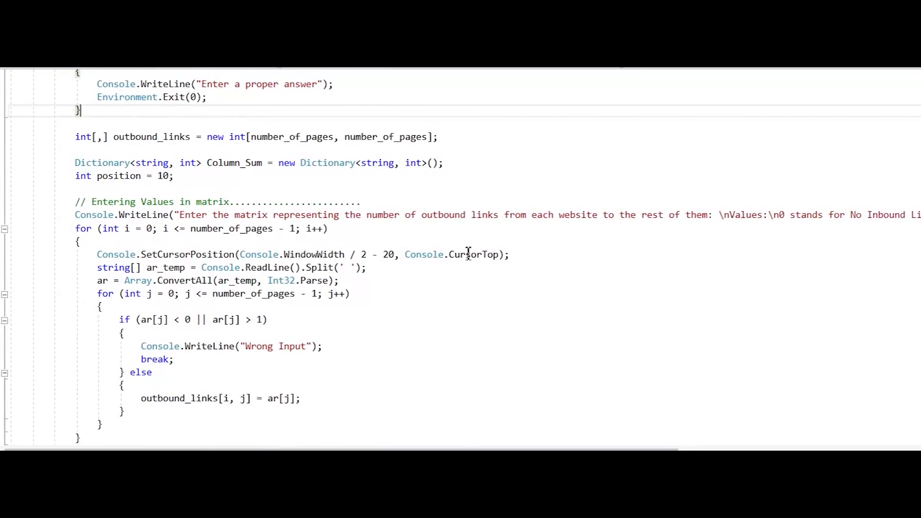
scroll("down", 3)
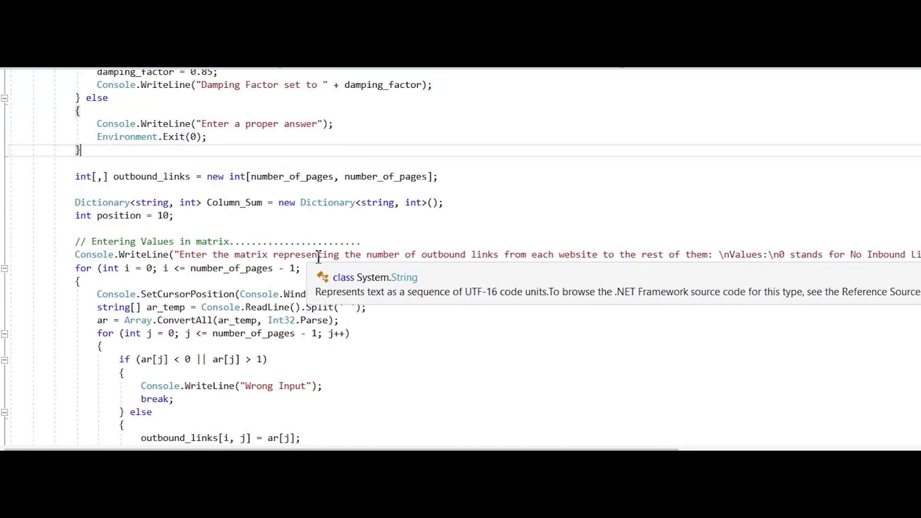
scroll("down", 3)
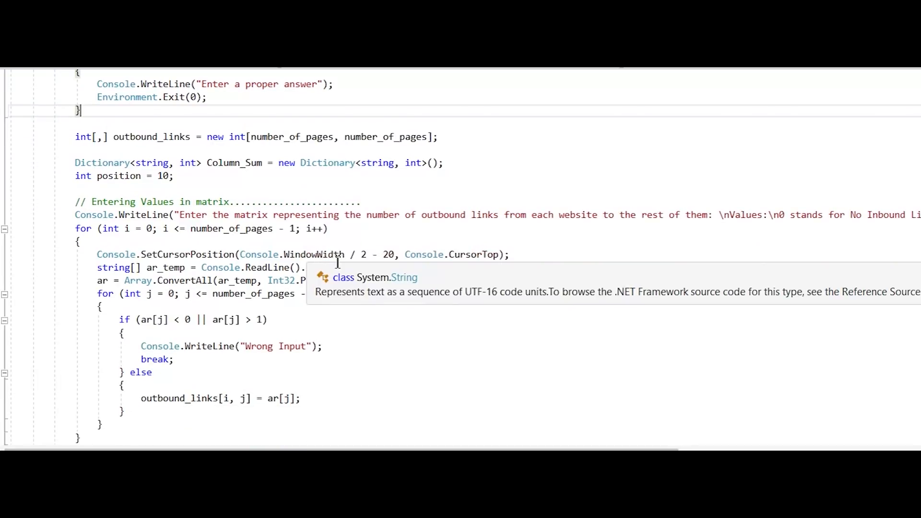
scroll("down", 3)
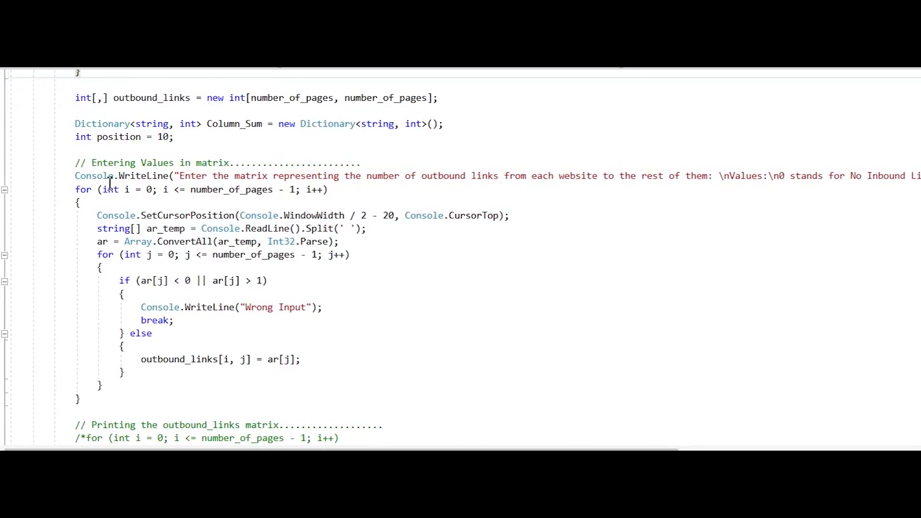
left_click_drag(75, 175, 205, 307)
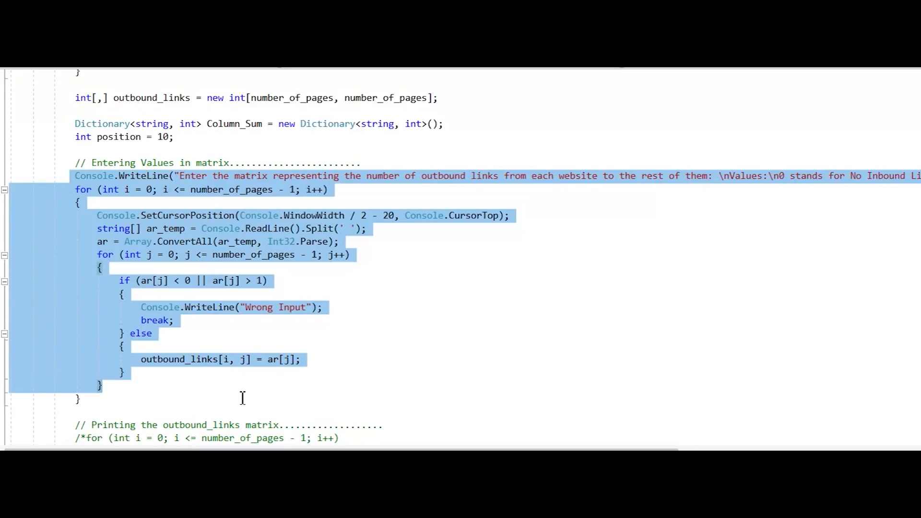
scroll("down", 3)
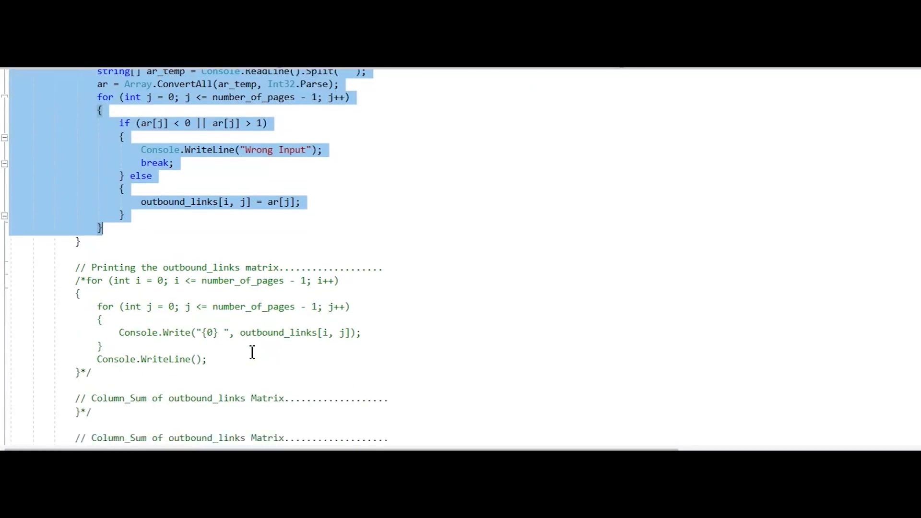
scroll("down", 3)
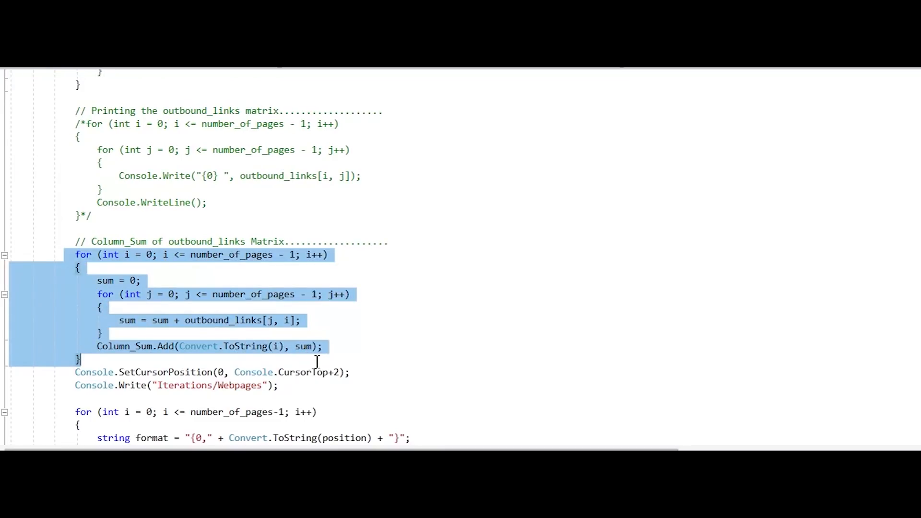
mouse_move(323, 368)
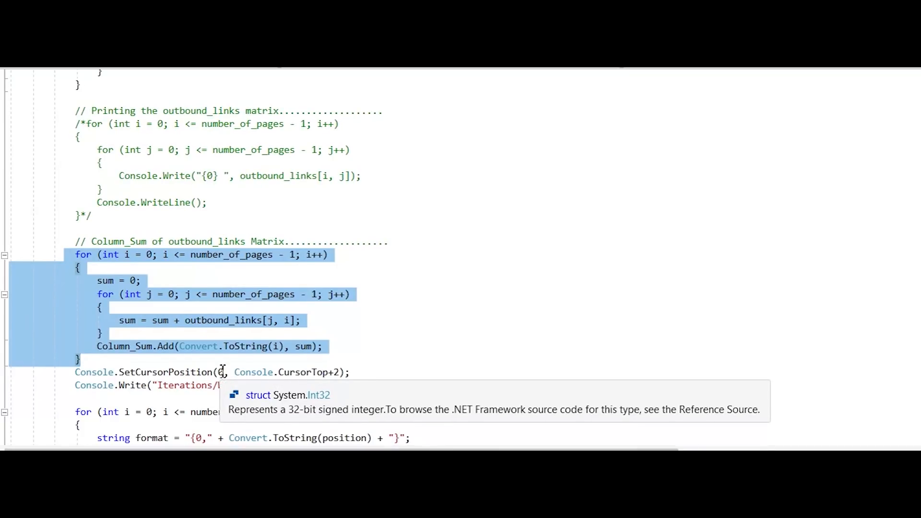
scroll("down", 3)
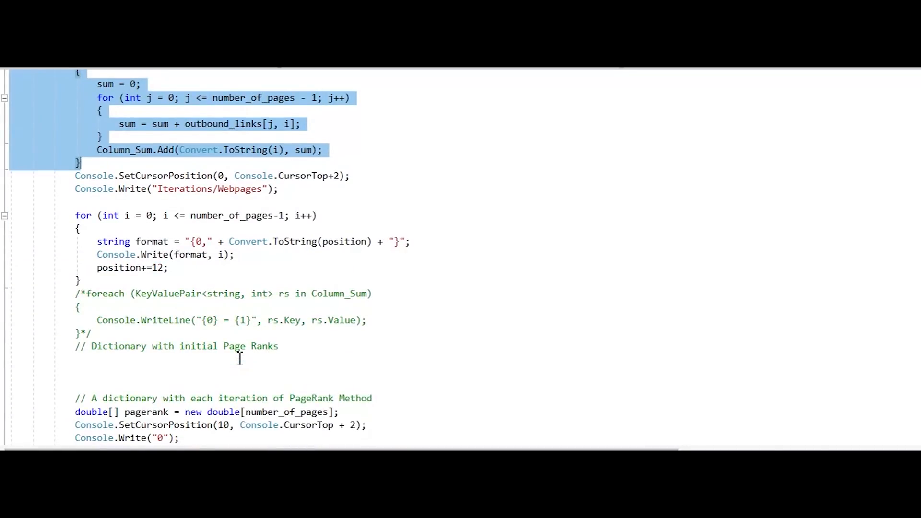
scroll("down", 3)
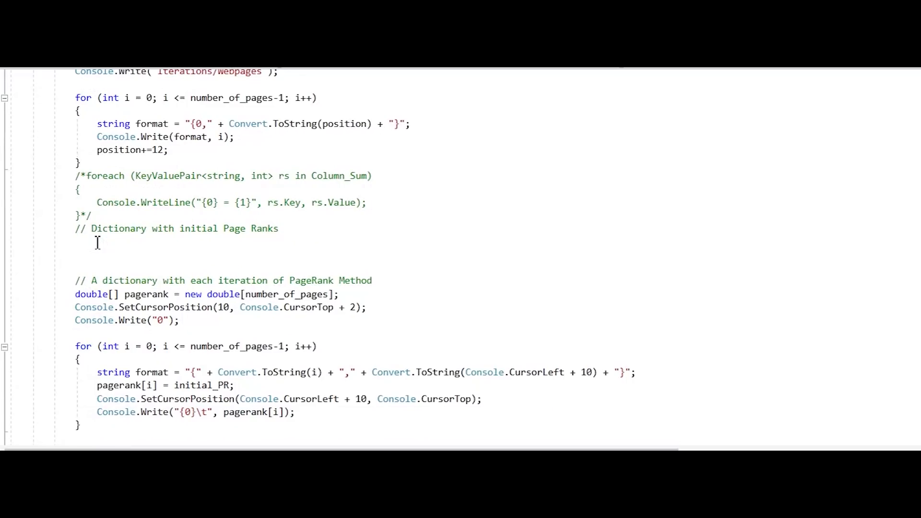
scroll("down", 3)
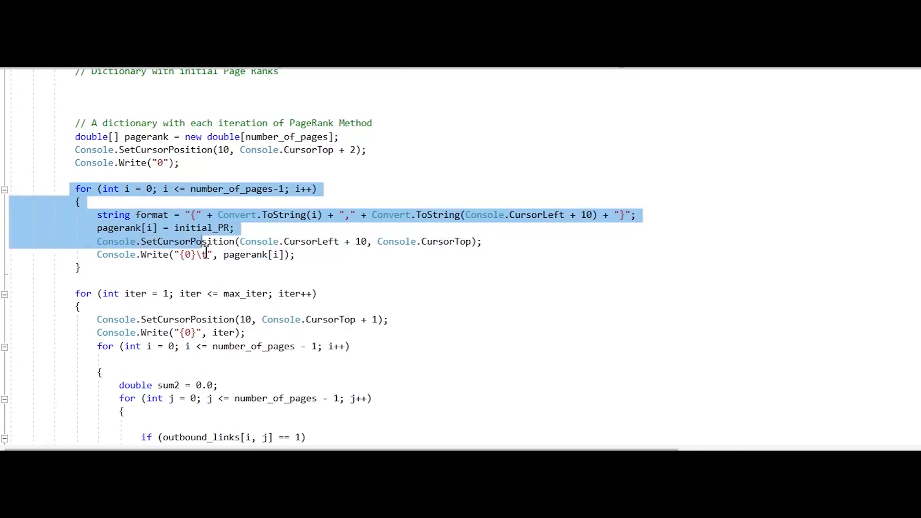
scroll("down", 3)
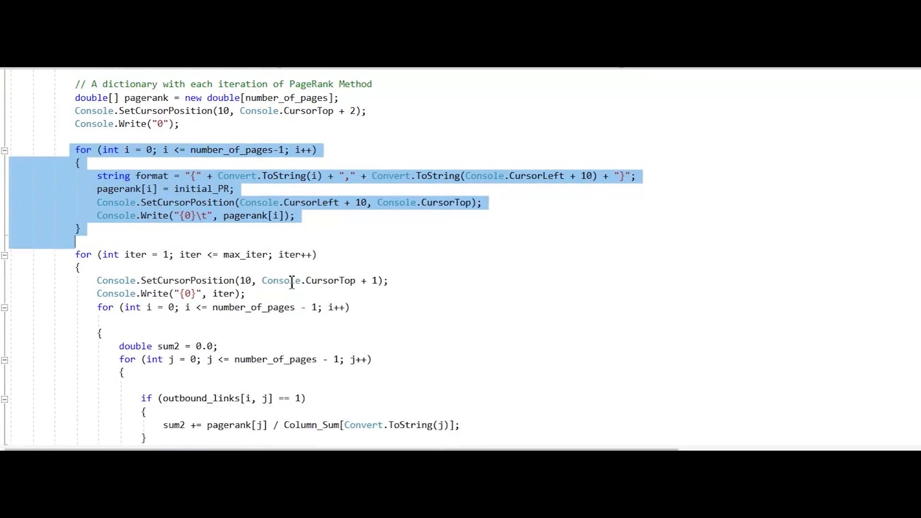
scroll("down", 3)
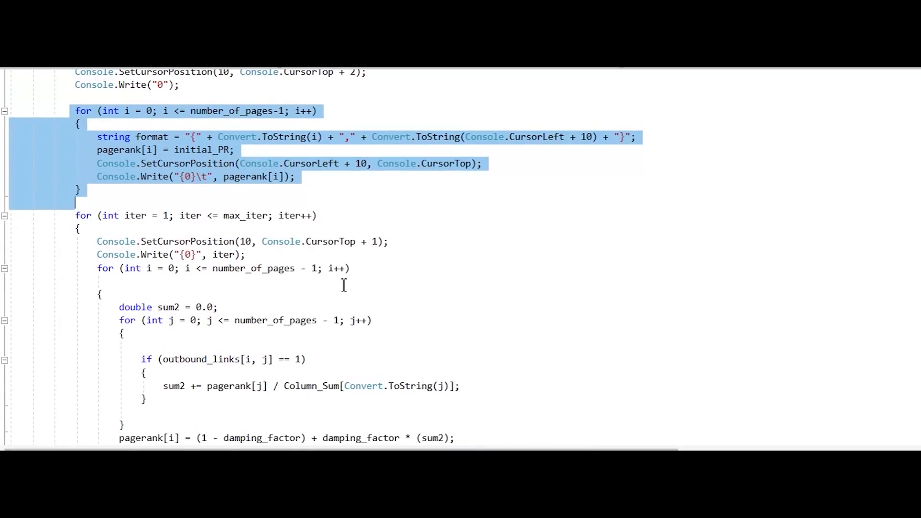
scroll("down", 3)
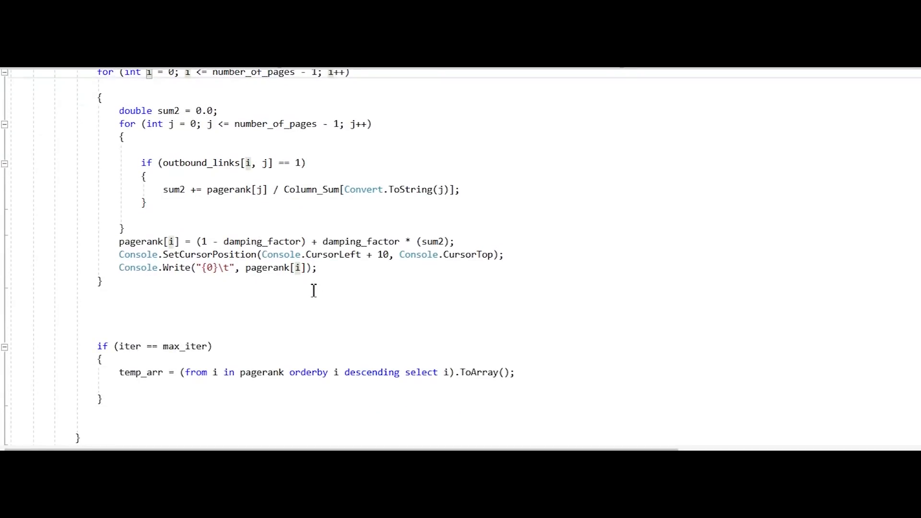
scroll("down", 3)
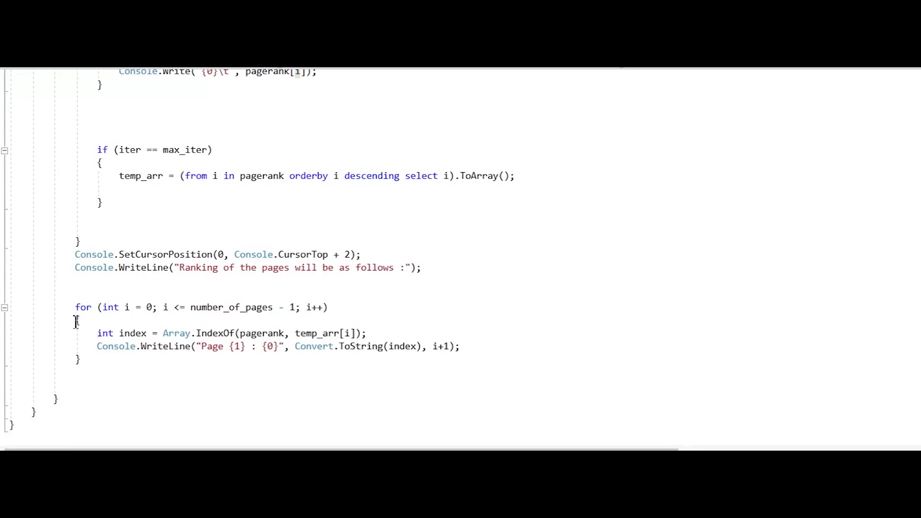
left_click_drag(75, 307, 75, 379)
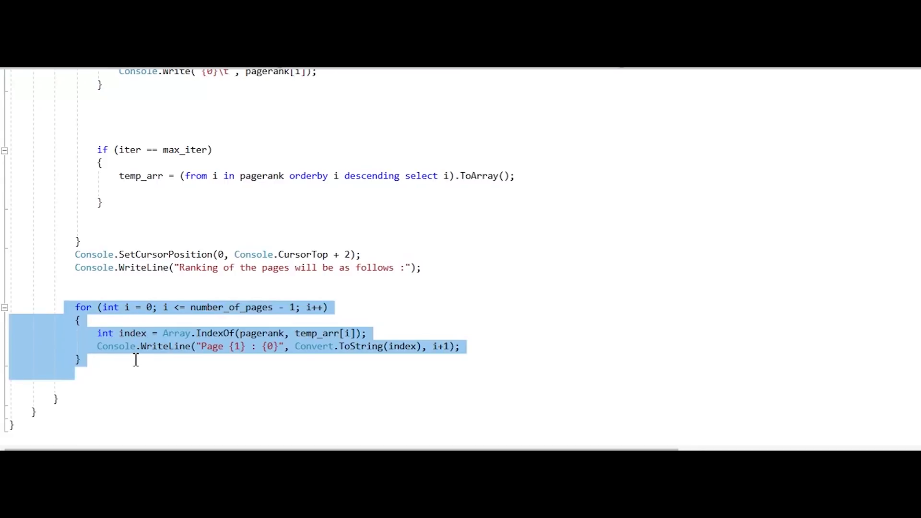
mouse_move(412, 389)
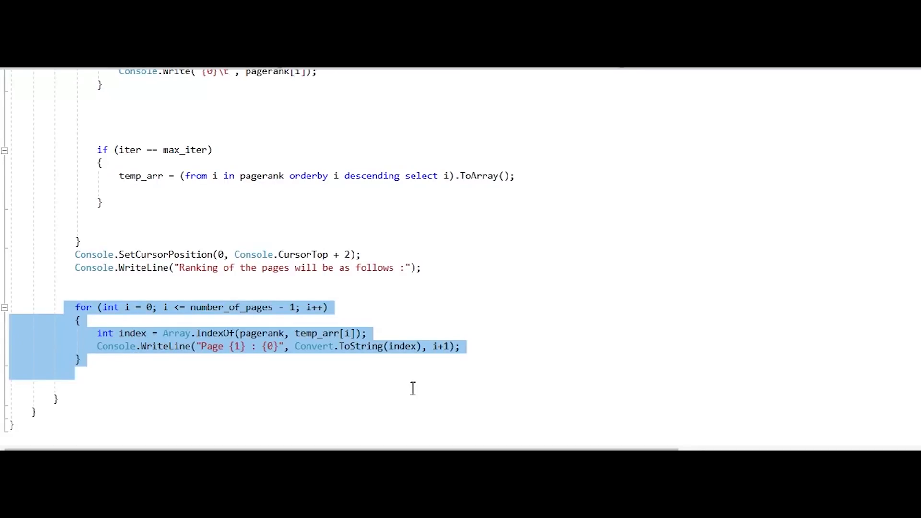